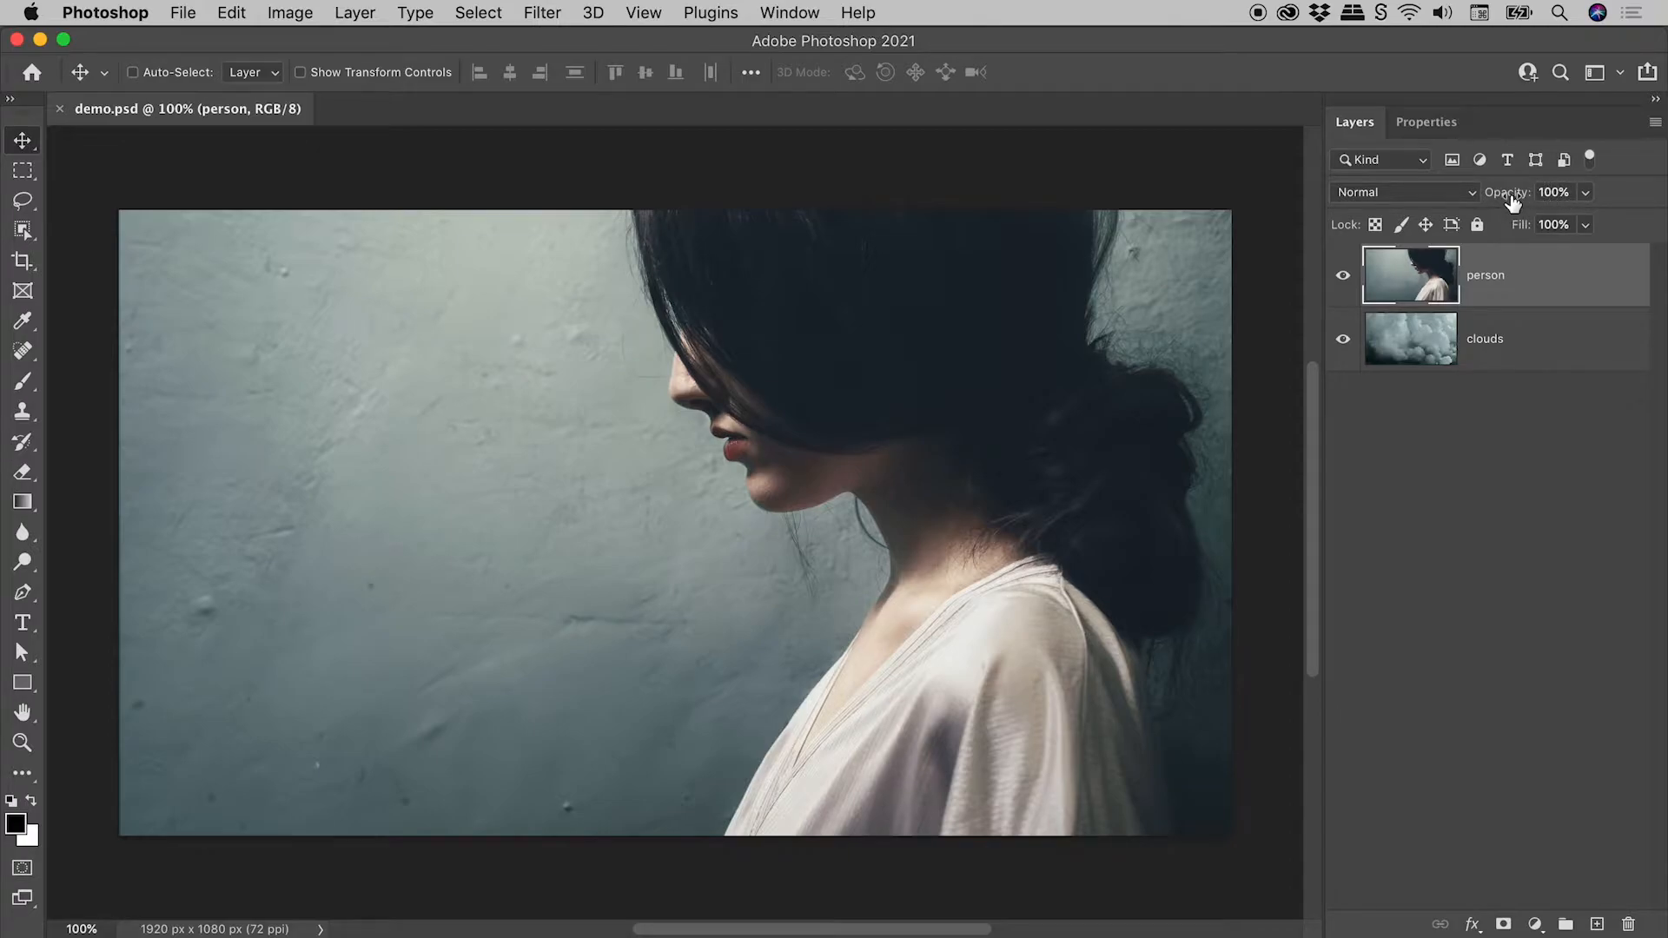
mouse_move(1613, 201)
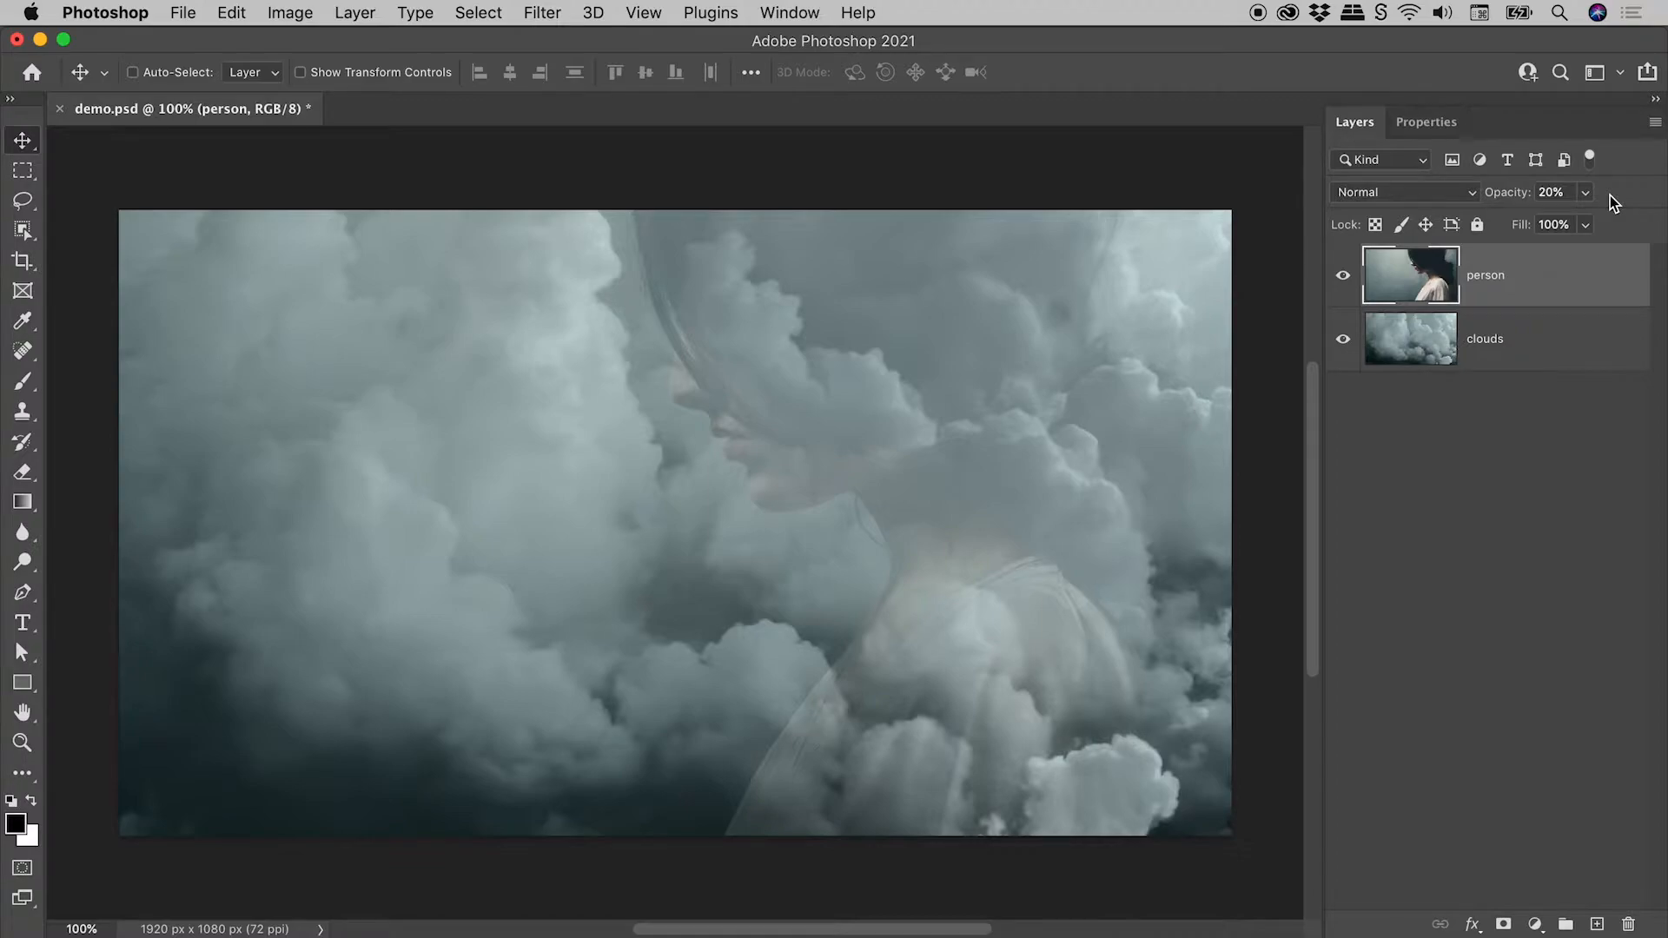
- Lower the person layer's opacity to 20% so the clouds dominate the composite
left_click(1552, 191)
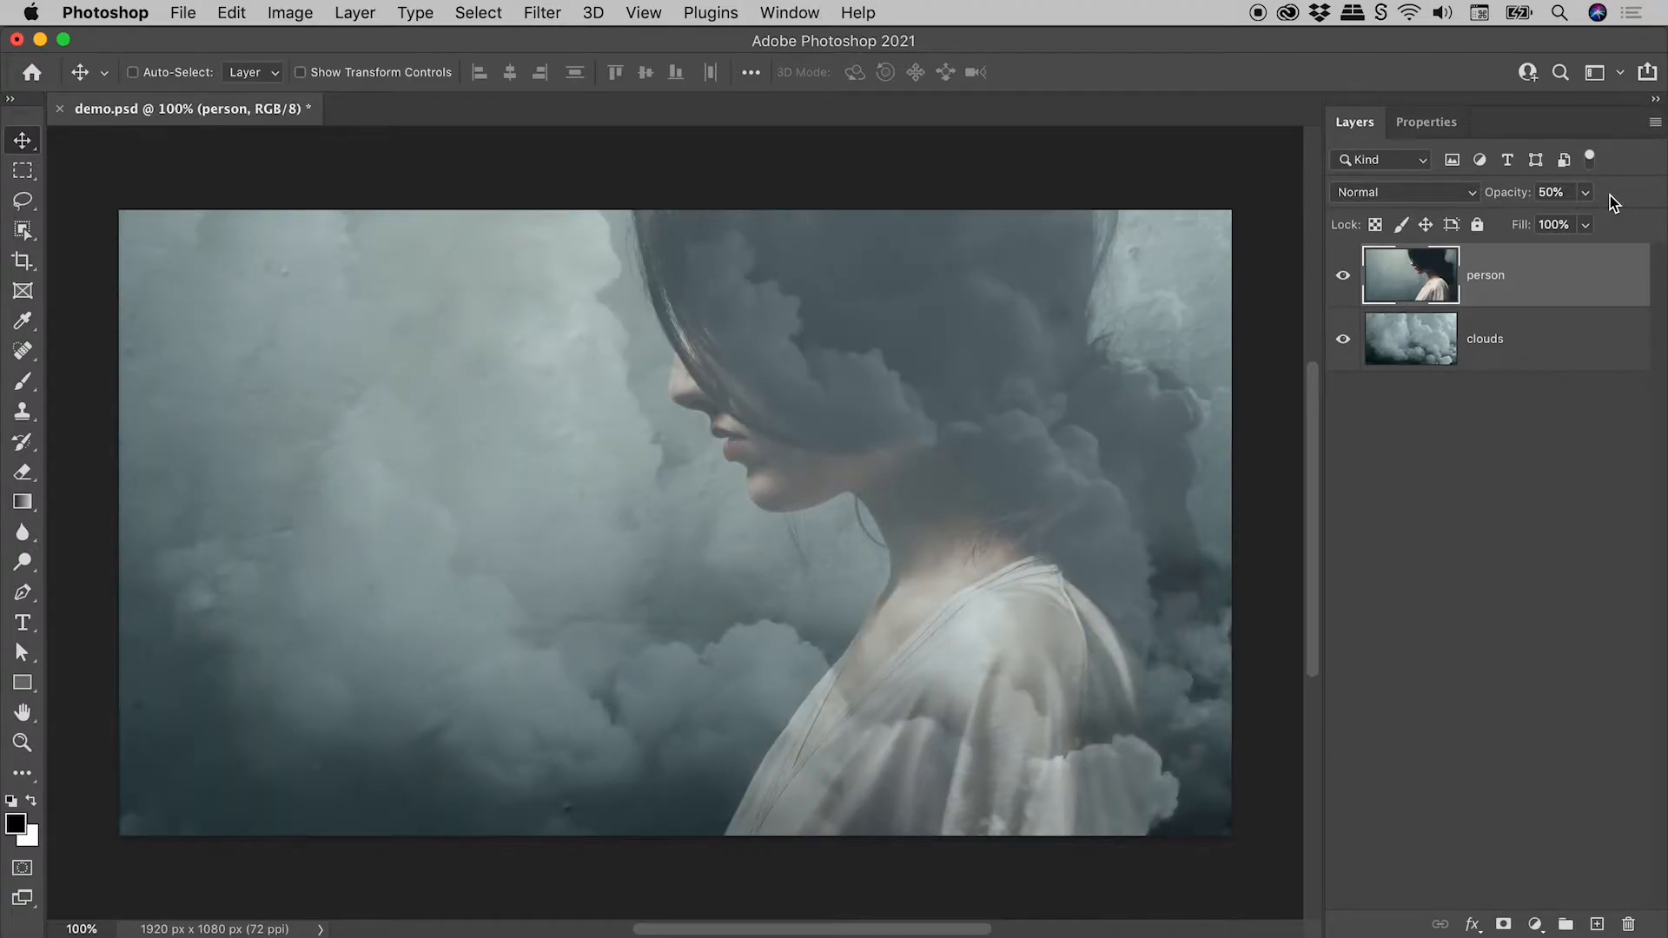
left_click(1551, 191)
type("100")
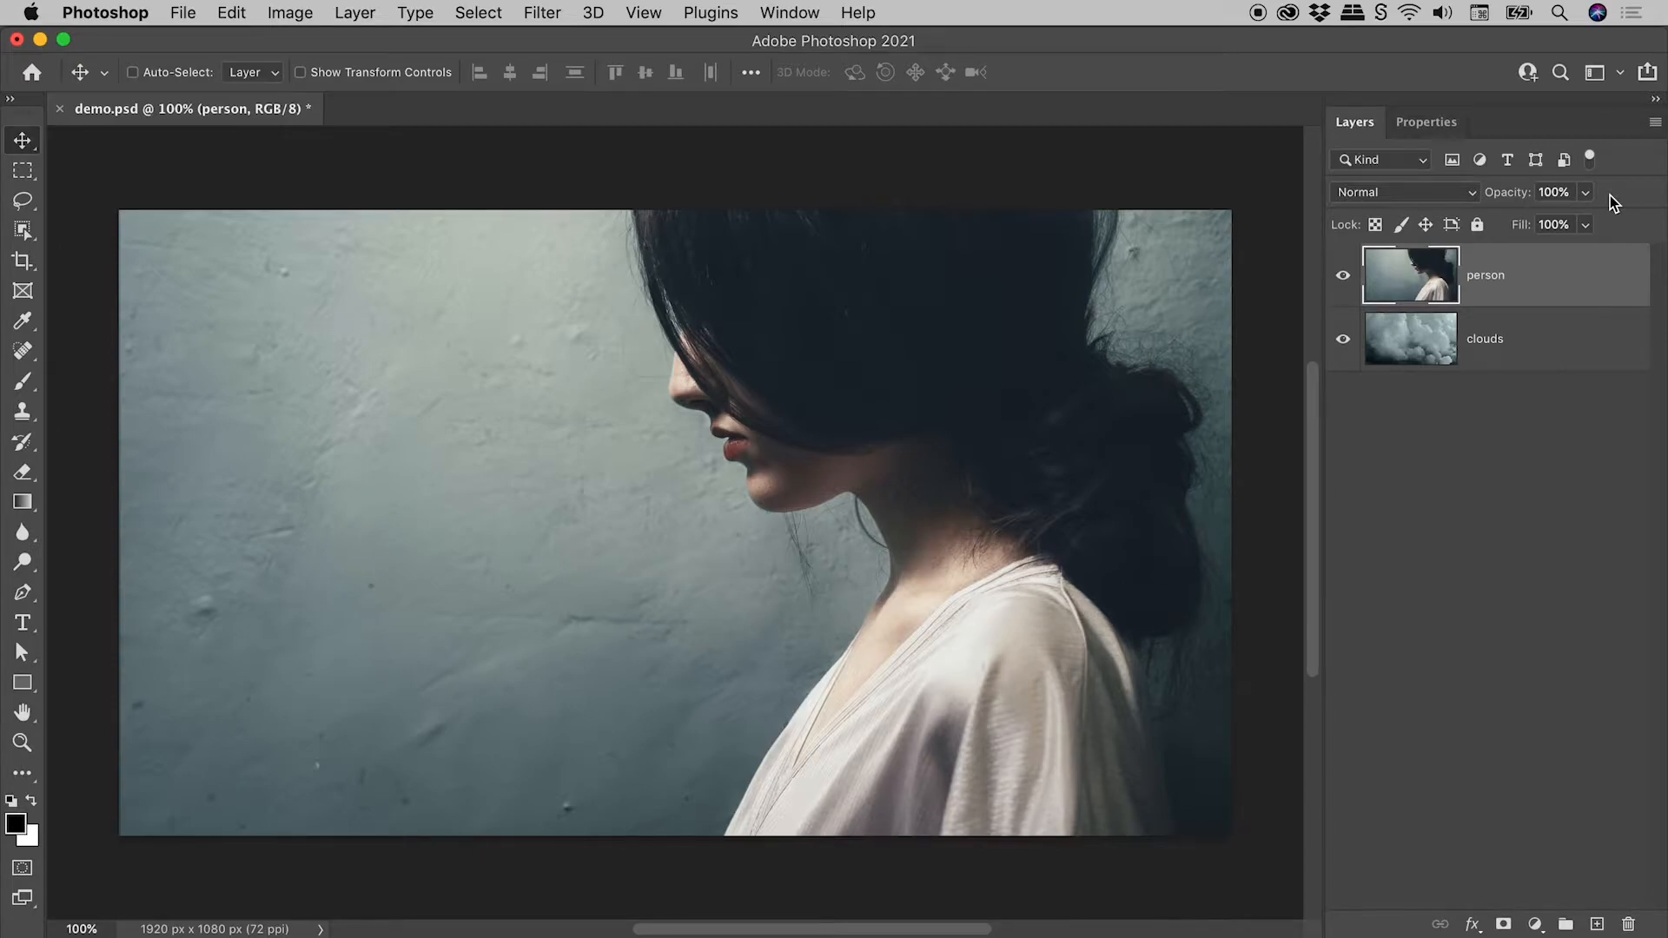
left_click(1552, 193)
type("40")
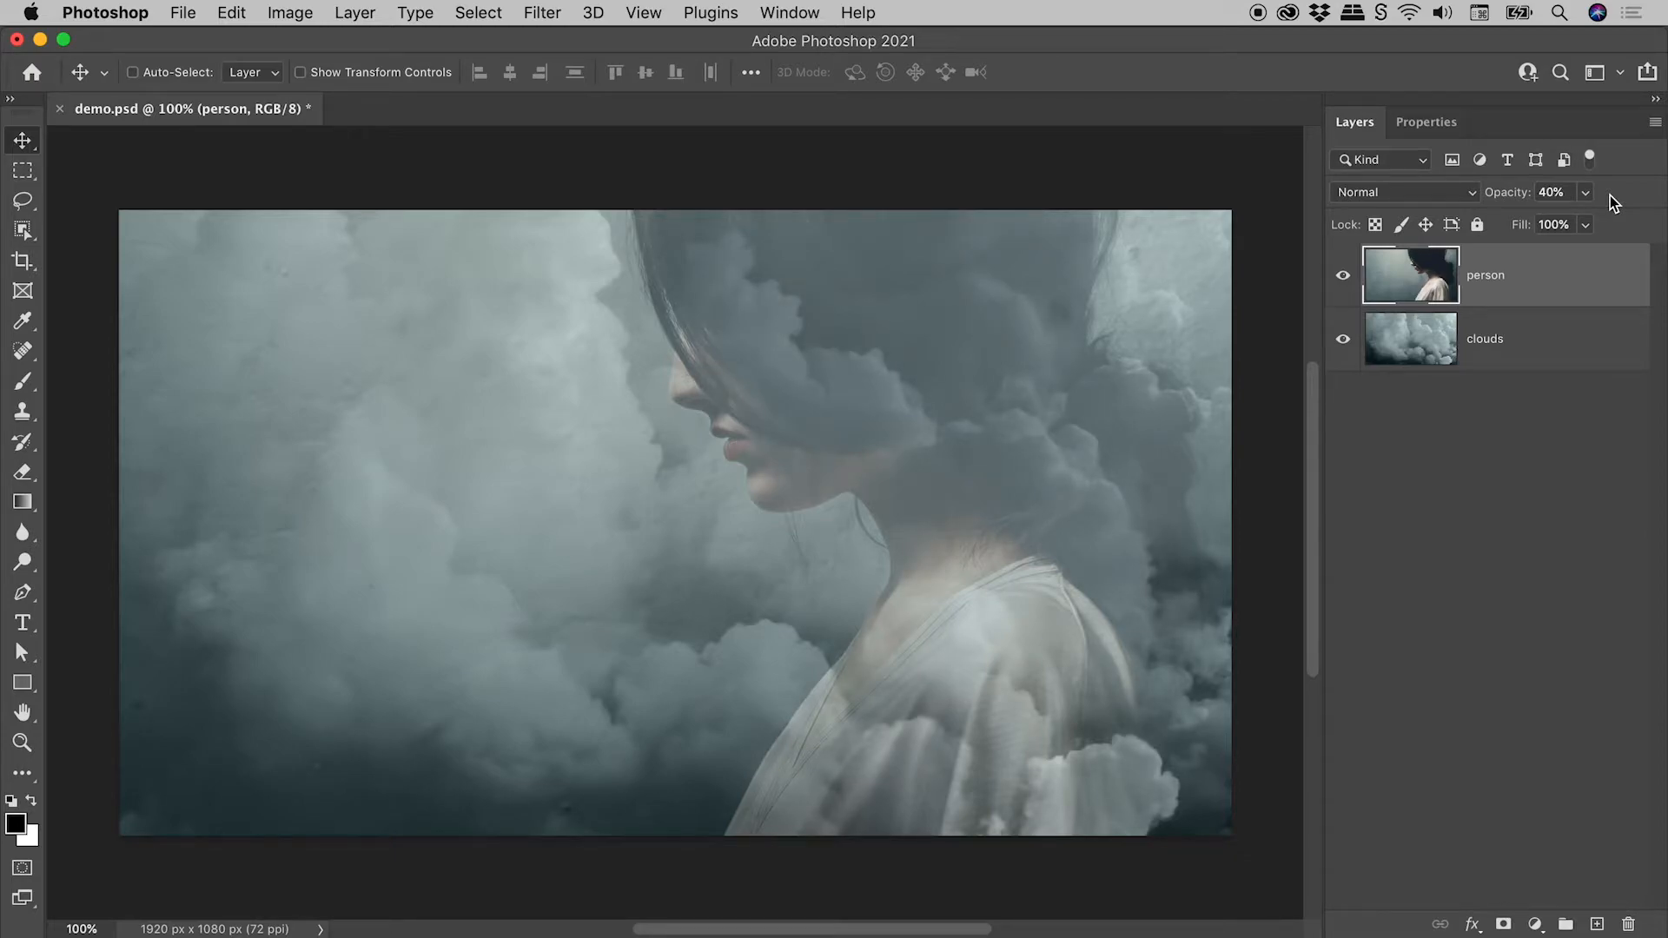
left_click(1551, 193)
type("20")
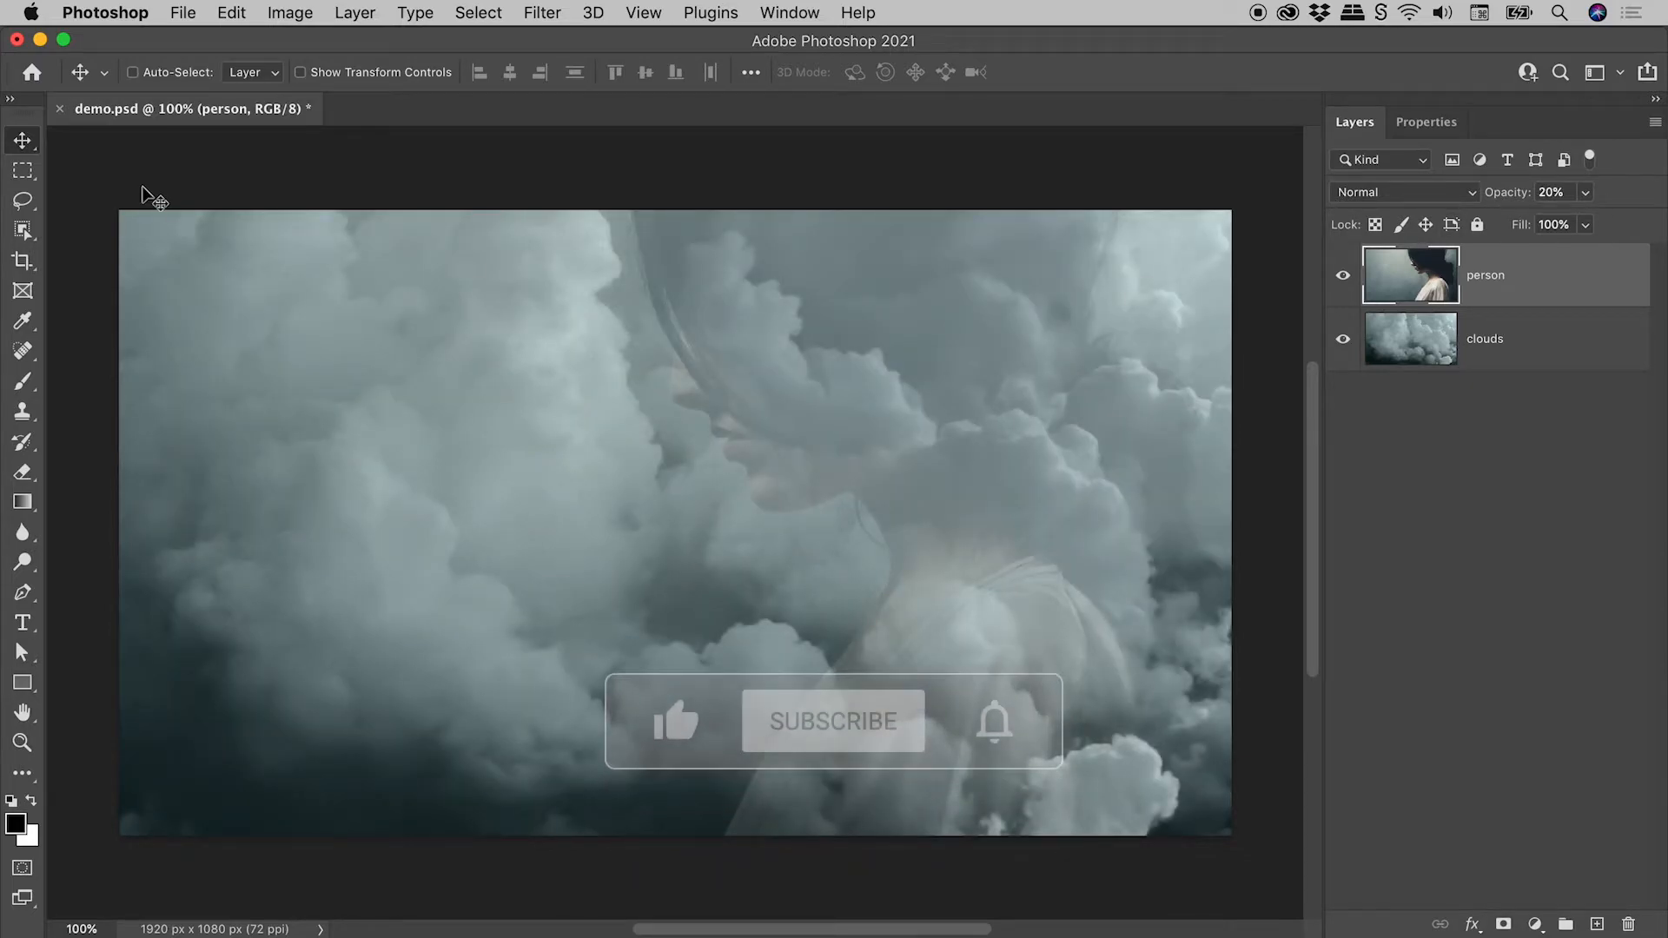
mouse_move(22, 145)
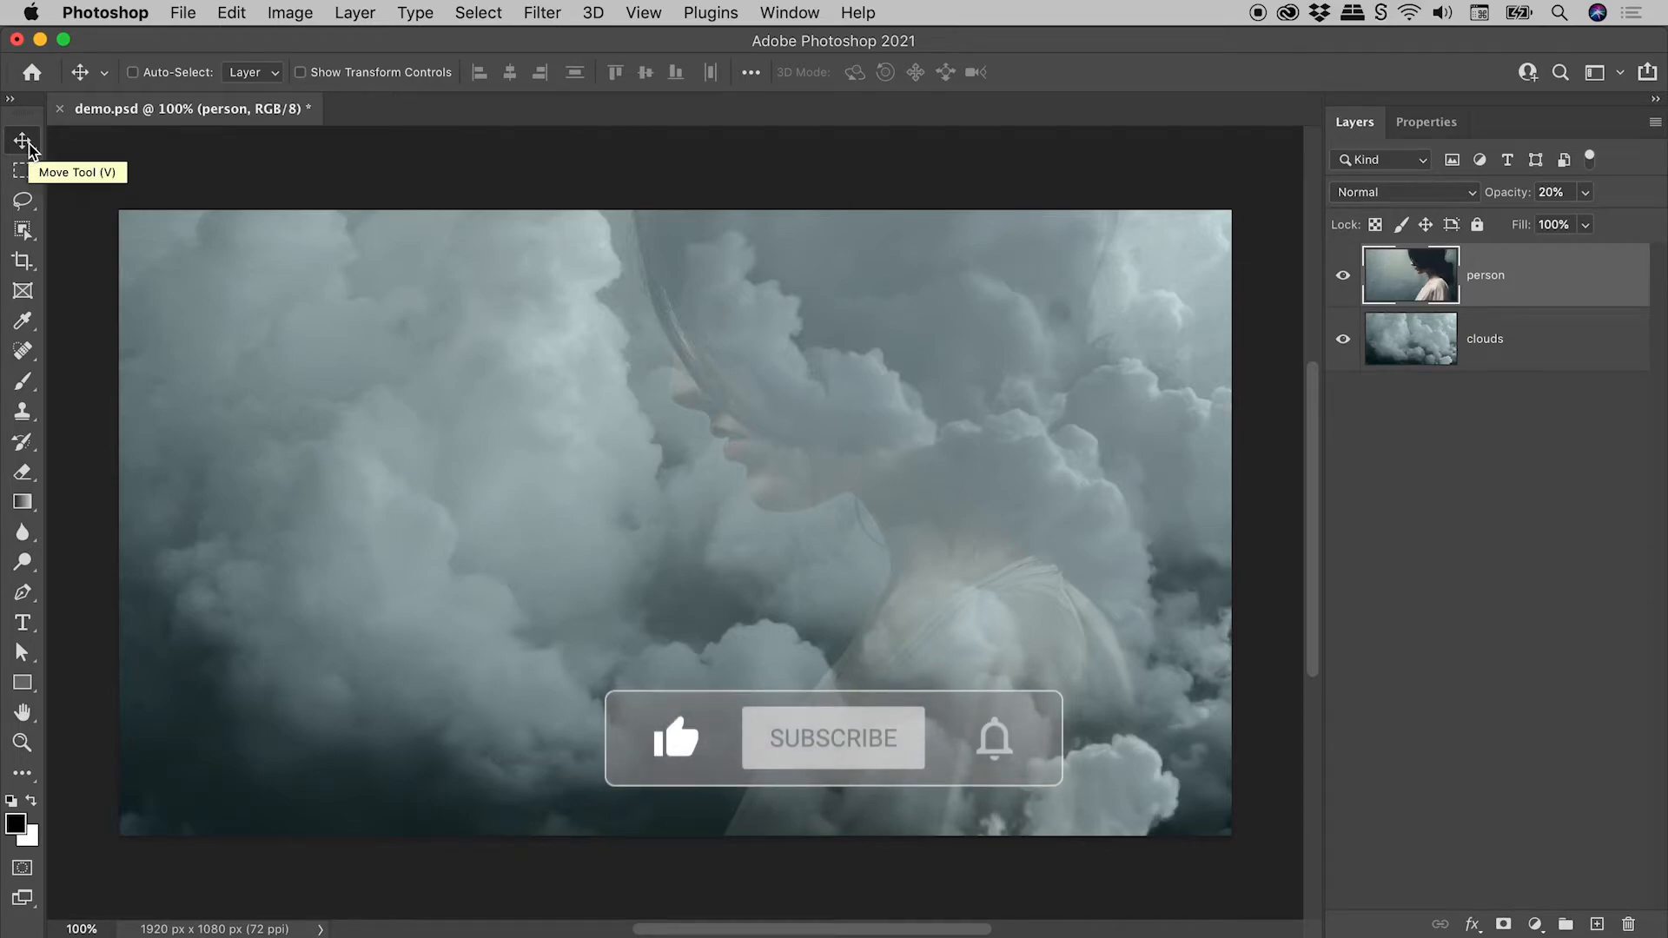
- Switch from the Move tool to the Brush tool, then return toward the toolbar top
left_click(832, 738)
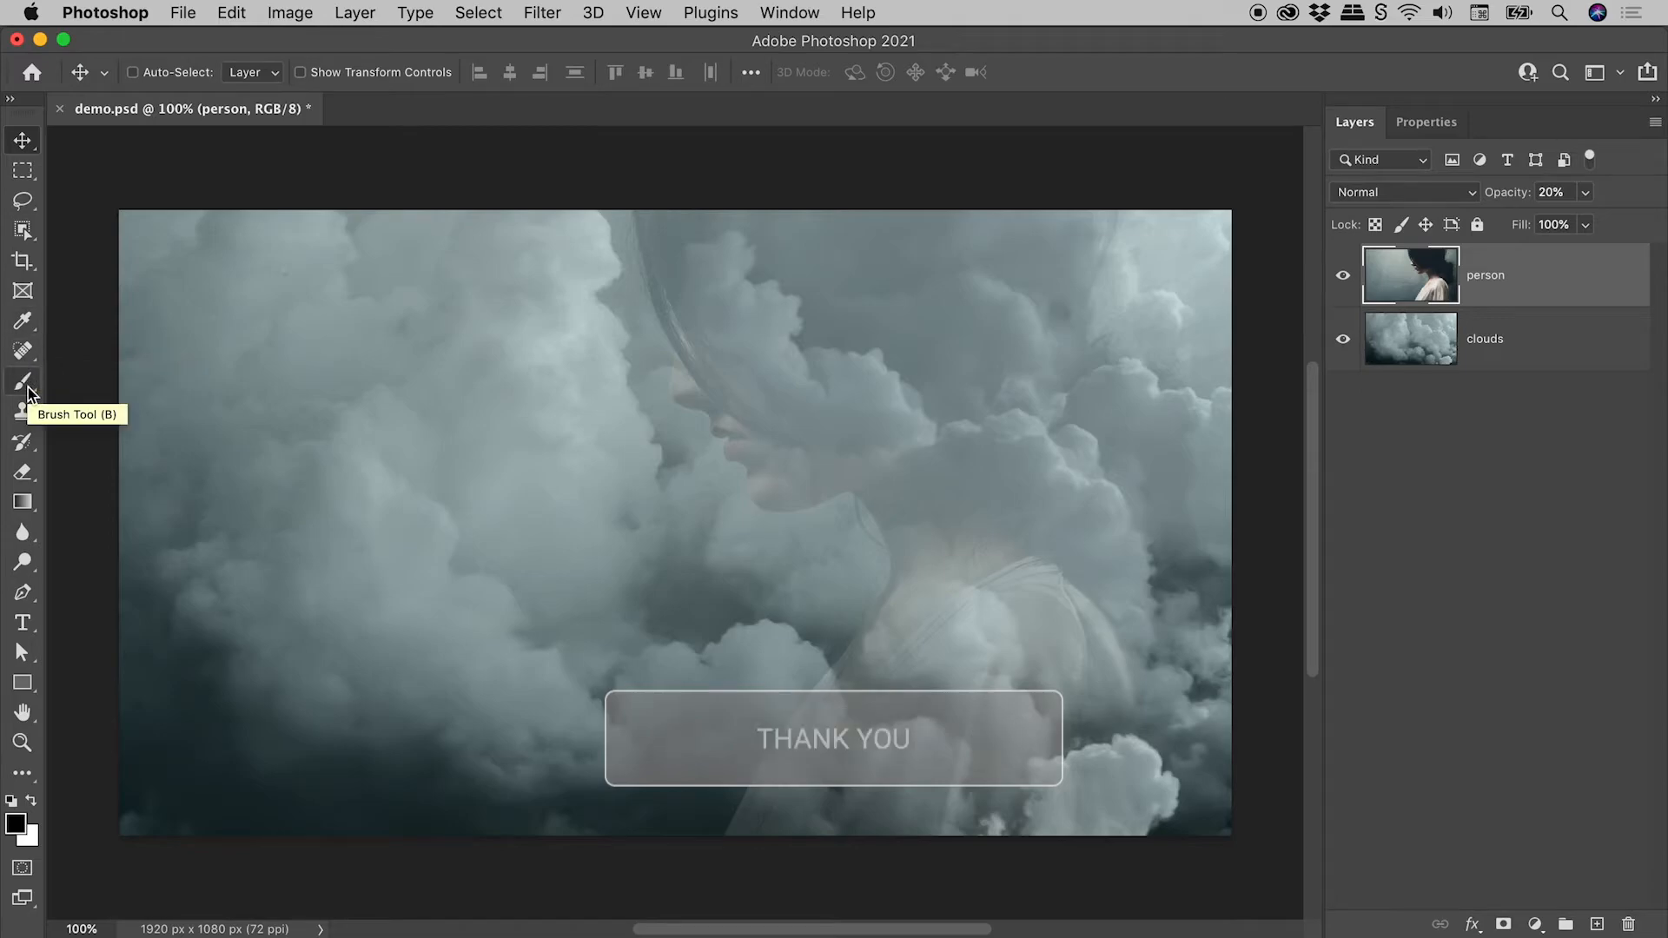
left_click(22, 382)
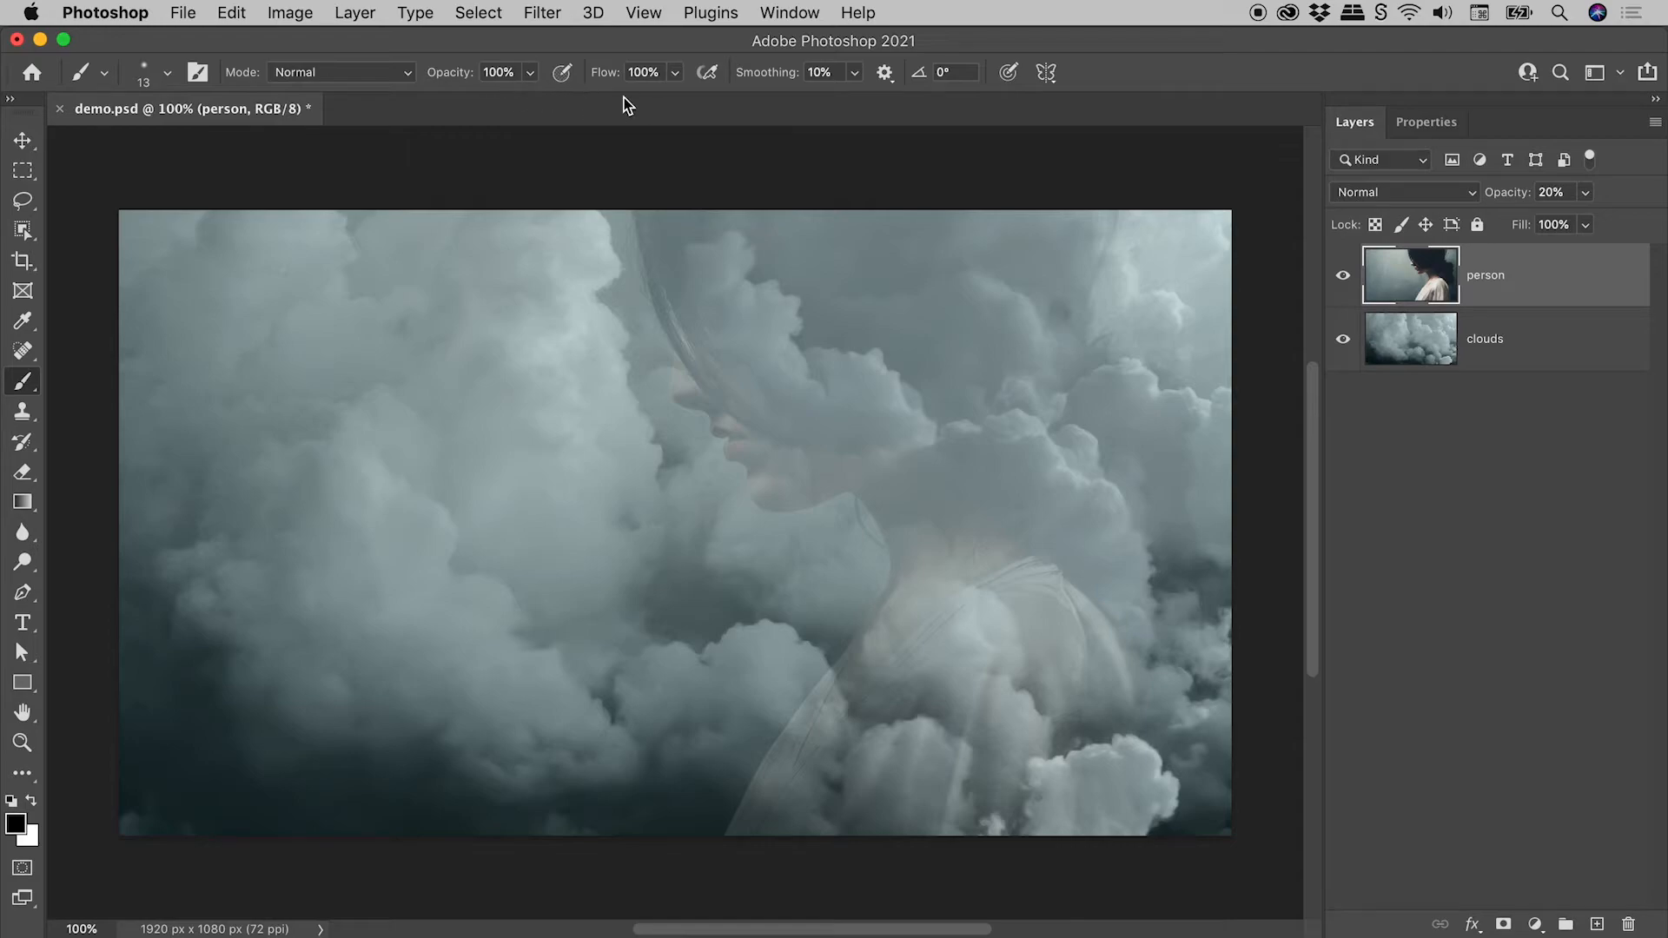
mouse_move(393, 143)
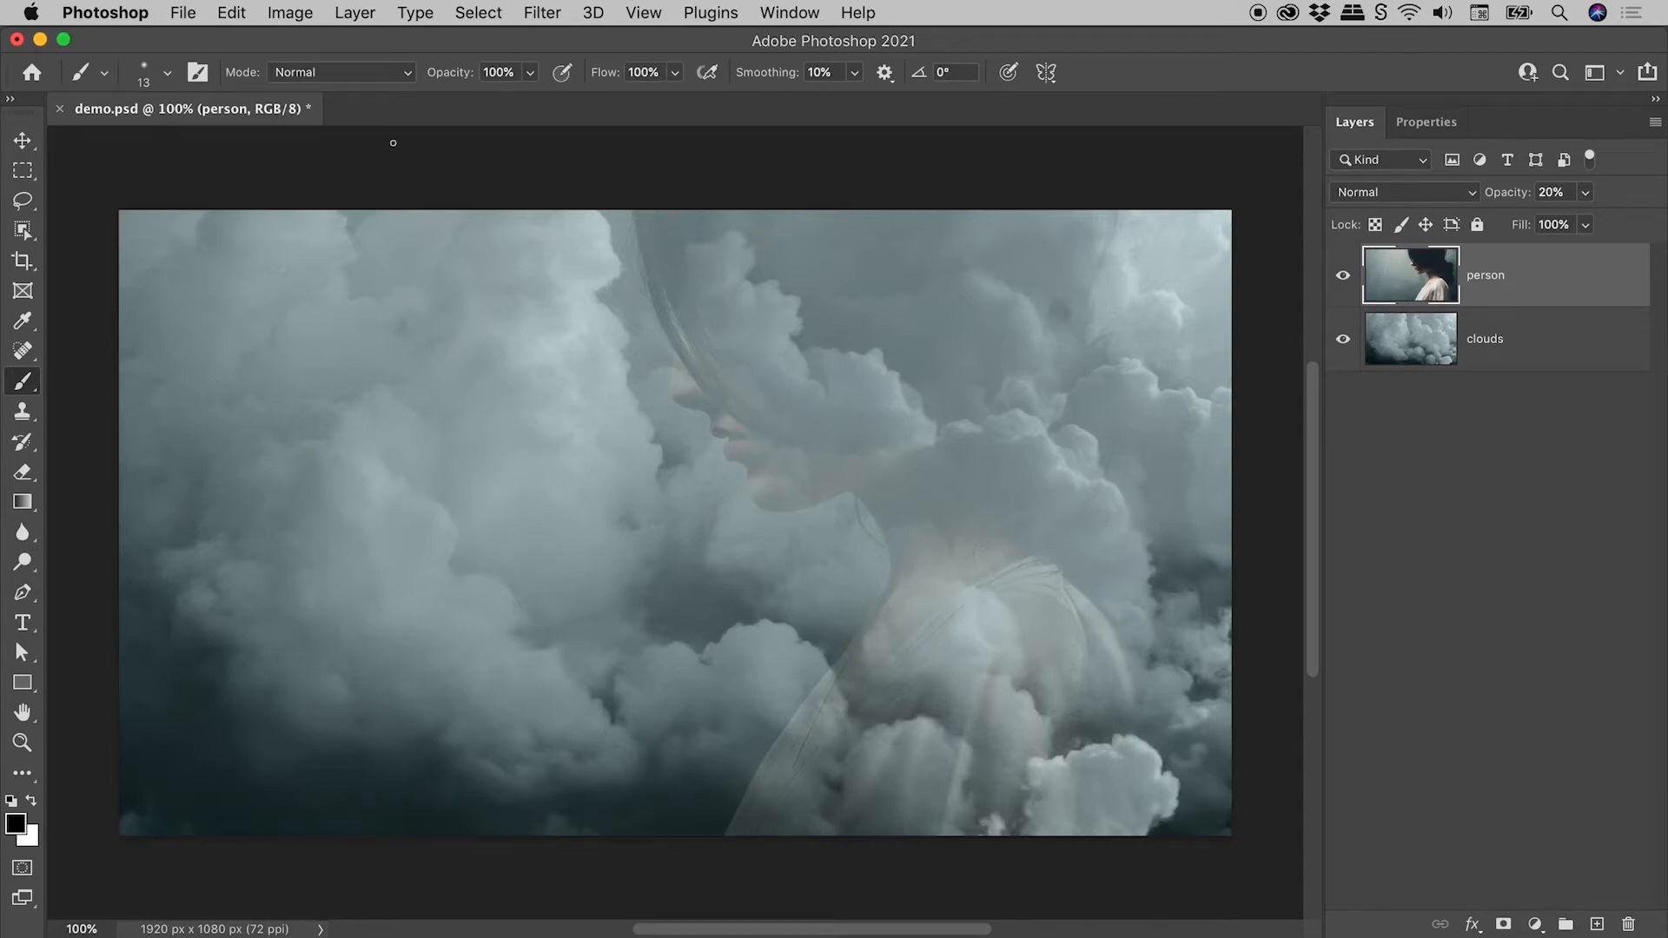
left_click(21, 139)
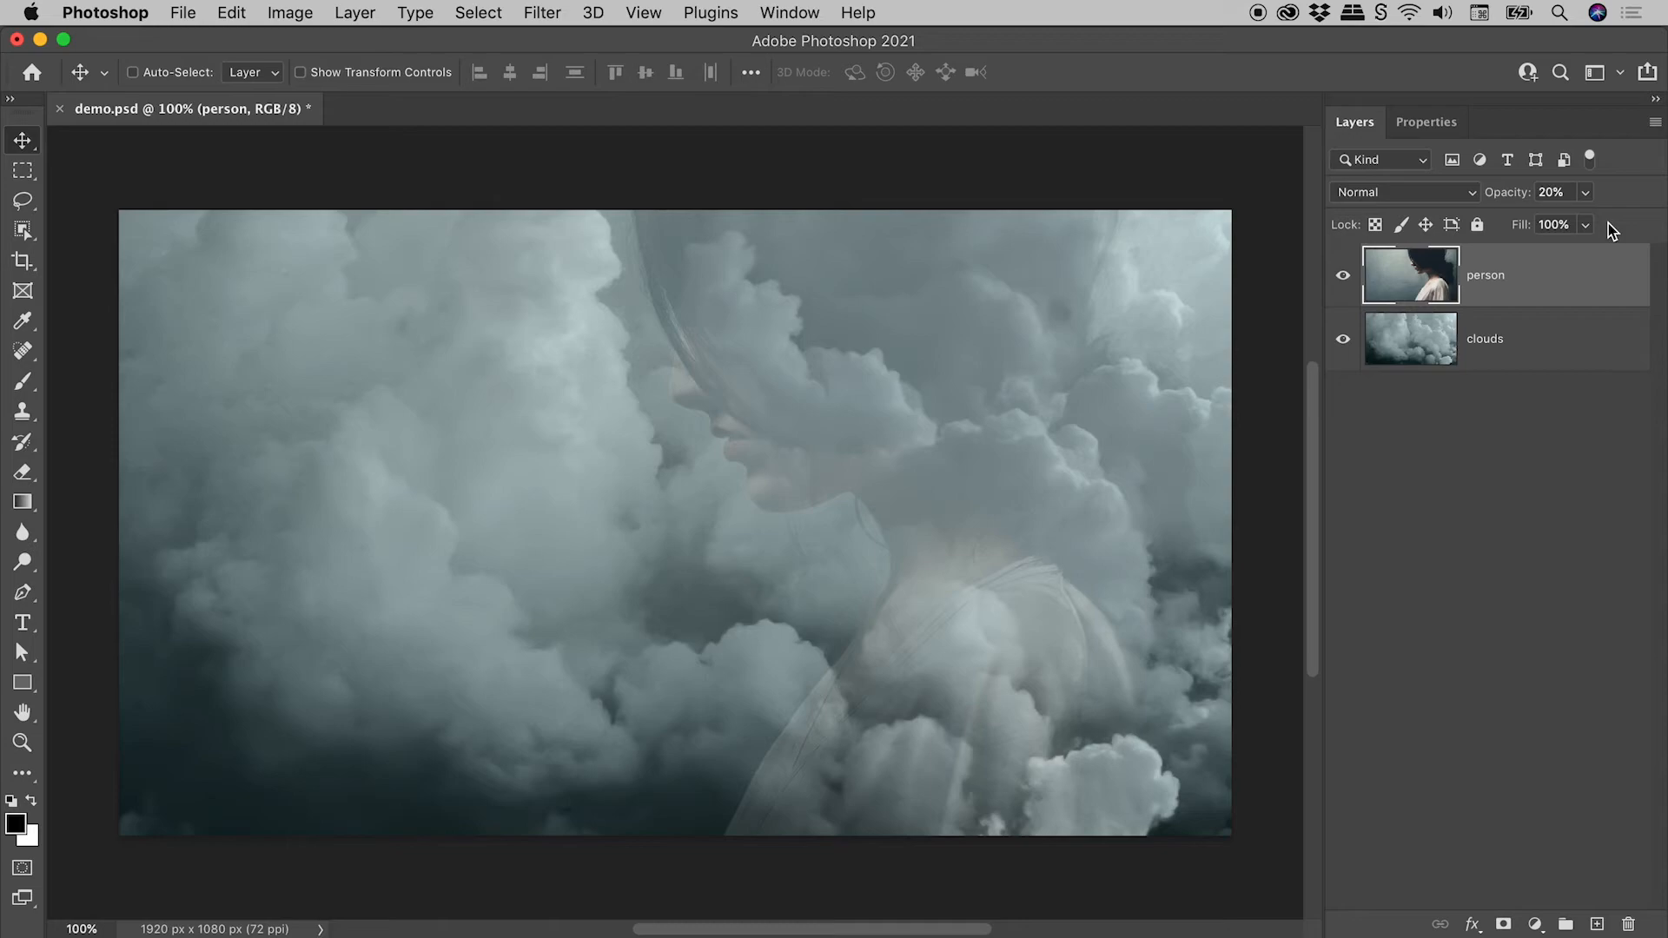
- Set the person layer's Fill to 50%, then to 23% via number-key shortcuts
type("50")
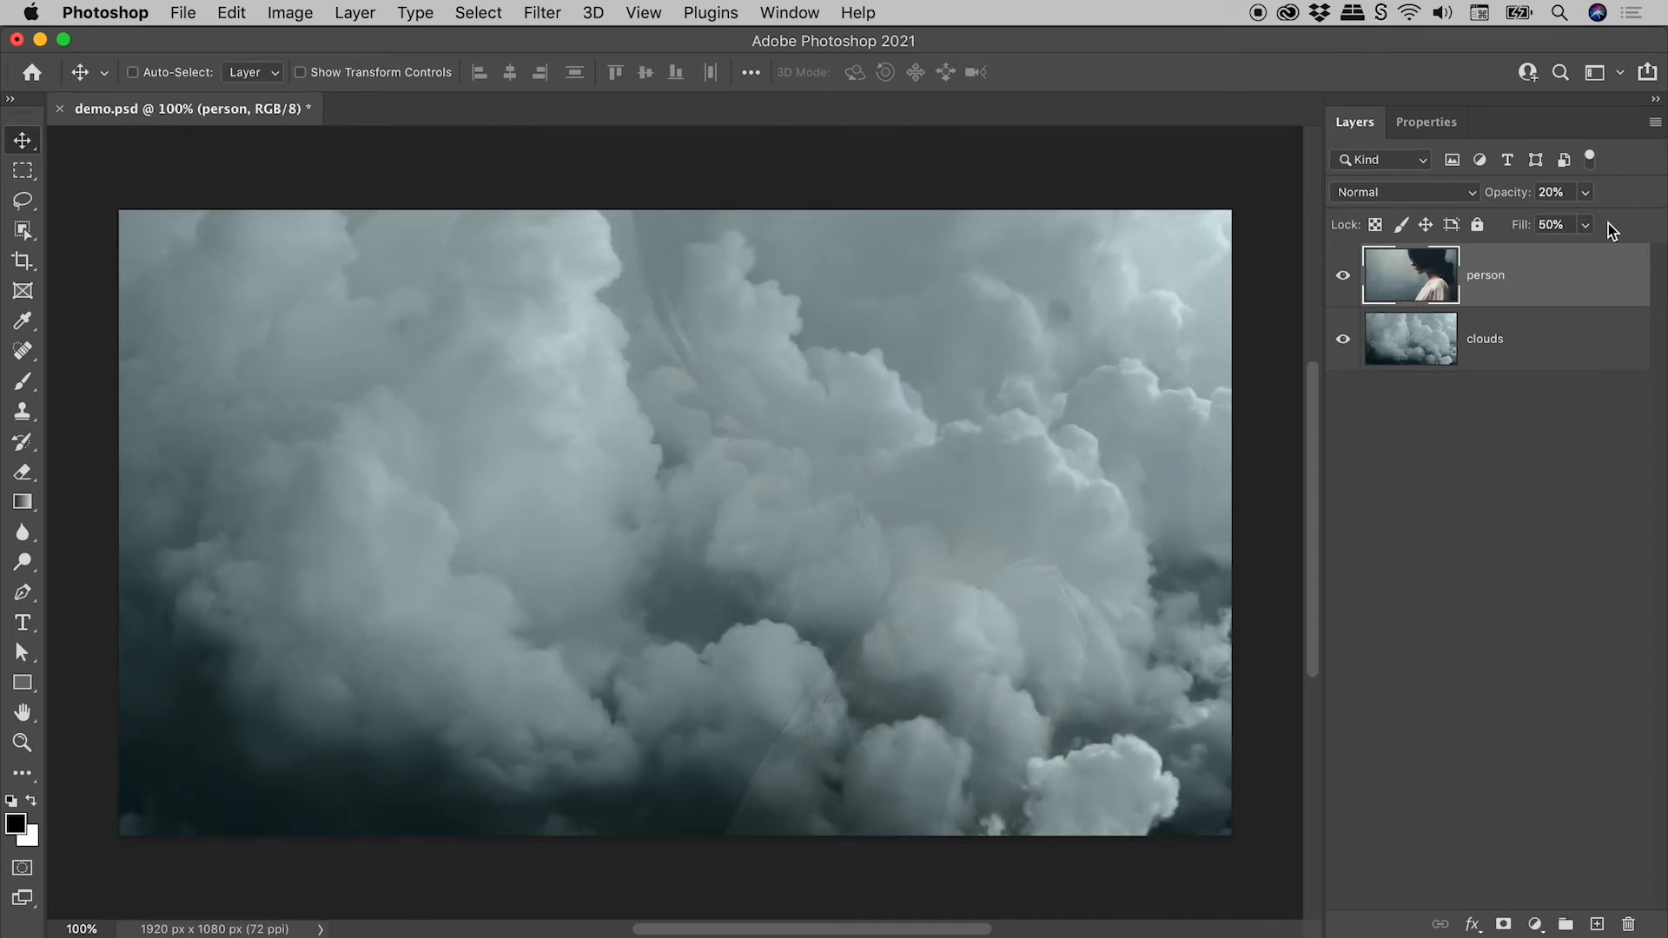
left_click(1550, 224)
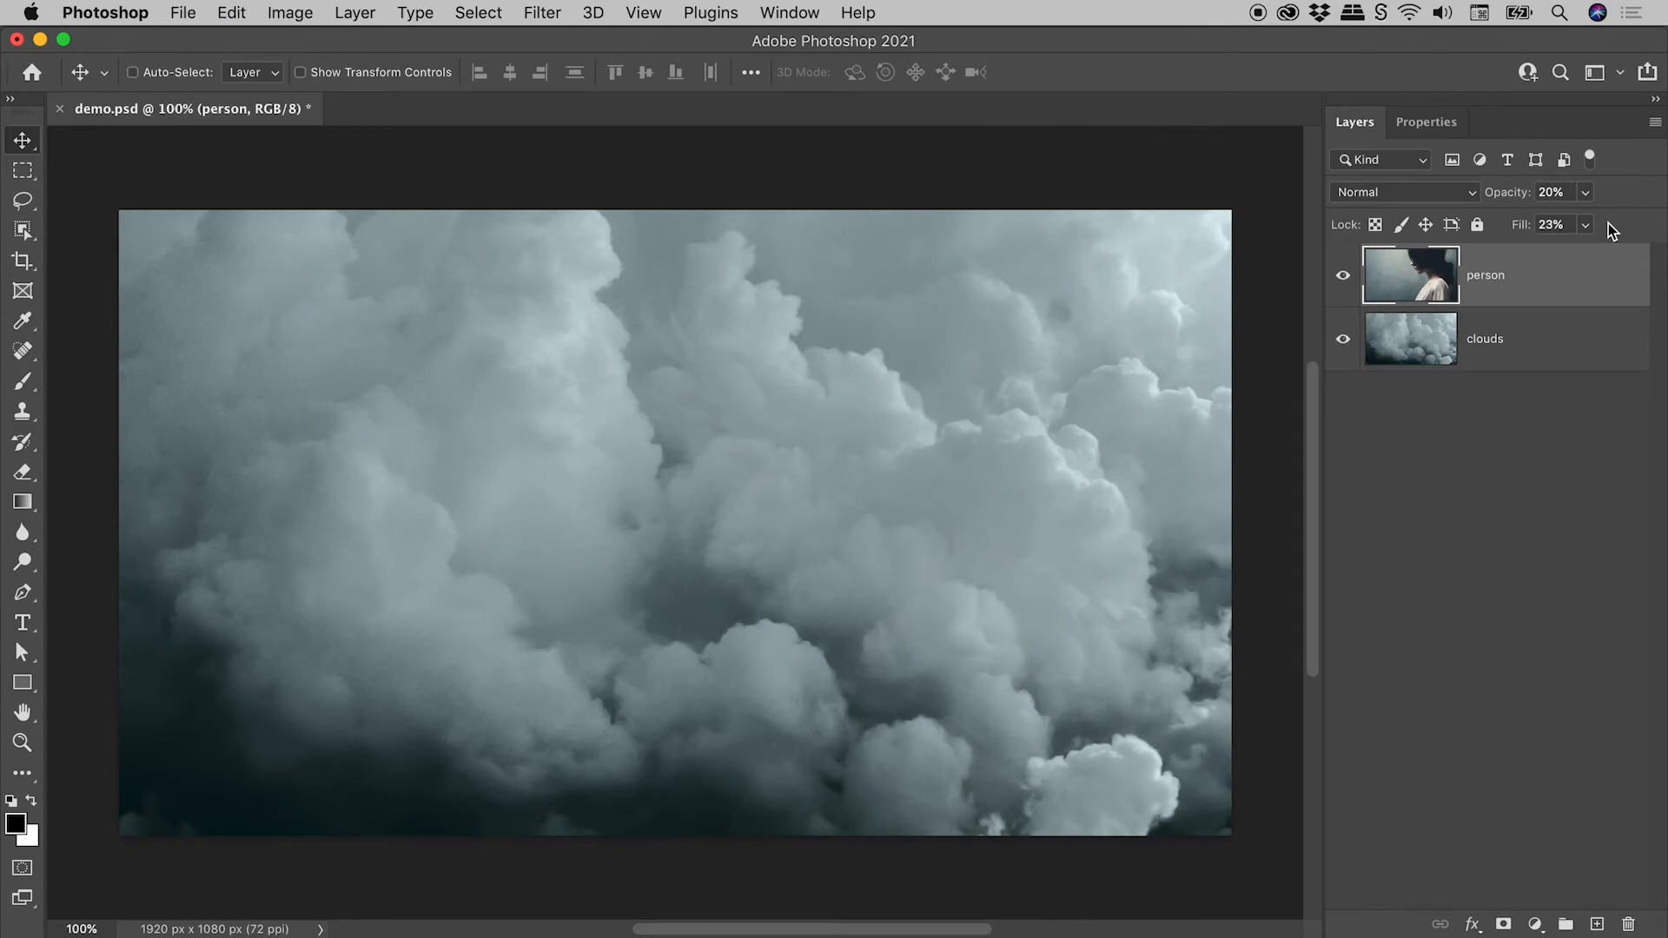